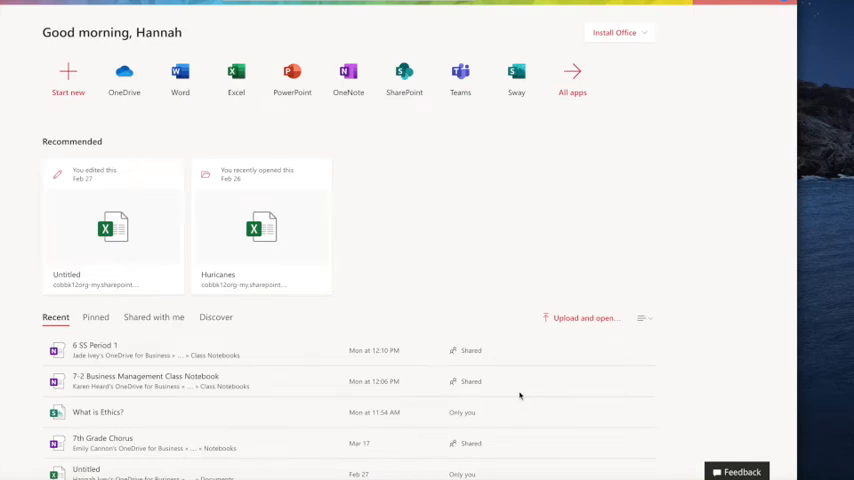
mouse_move(517, 388)
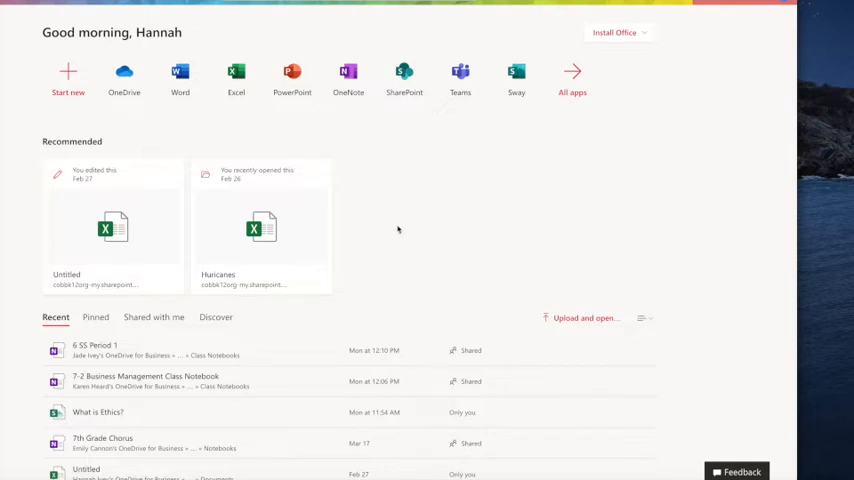
mouse_move(302, 139)
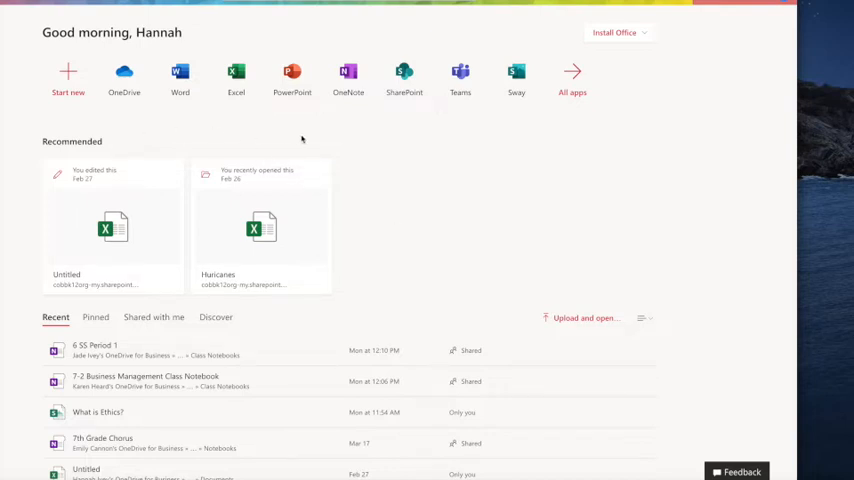
mouse_move(124, 78)
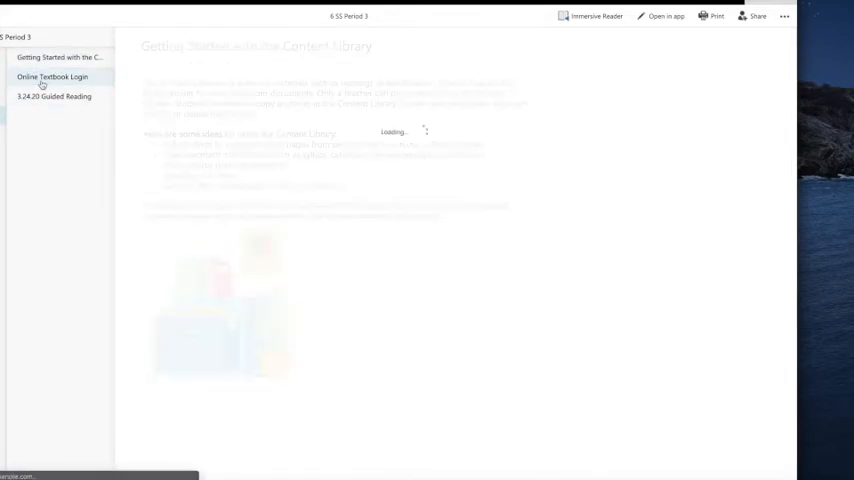
Step: Create a blank page and title it 3.25.20
left_click(54, 96)
type("3.")
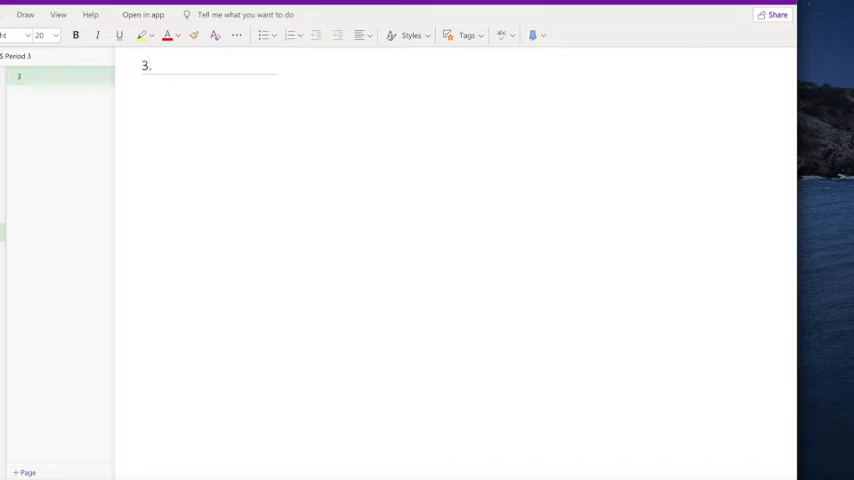
type("25.")
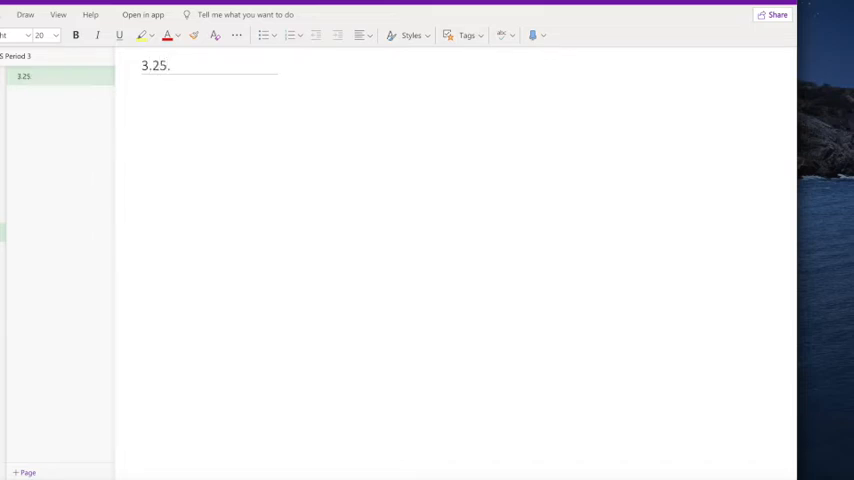
type("20")
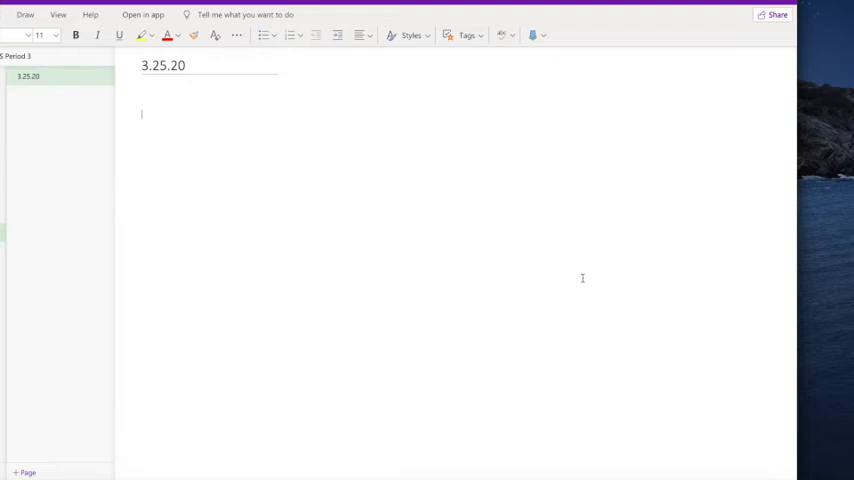
mouse_move(766, 287)
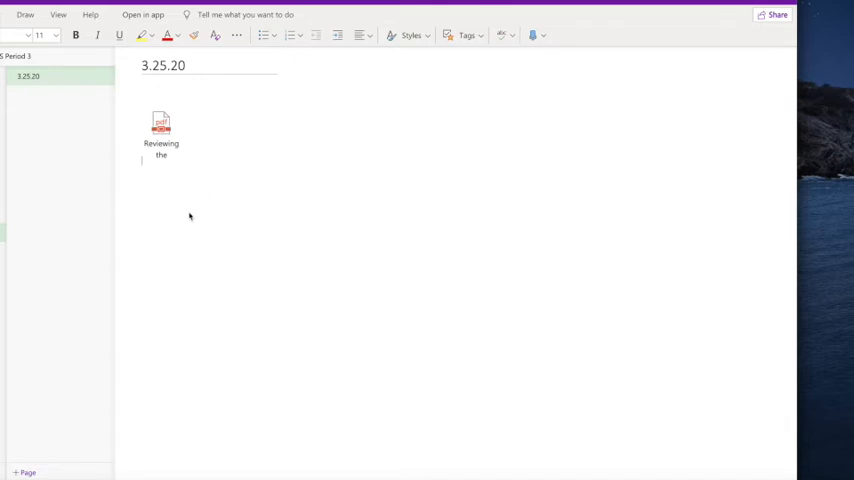
mouse_move(88, 155)
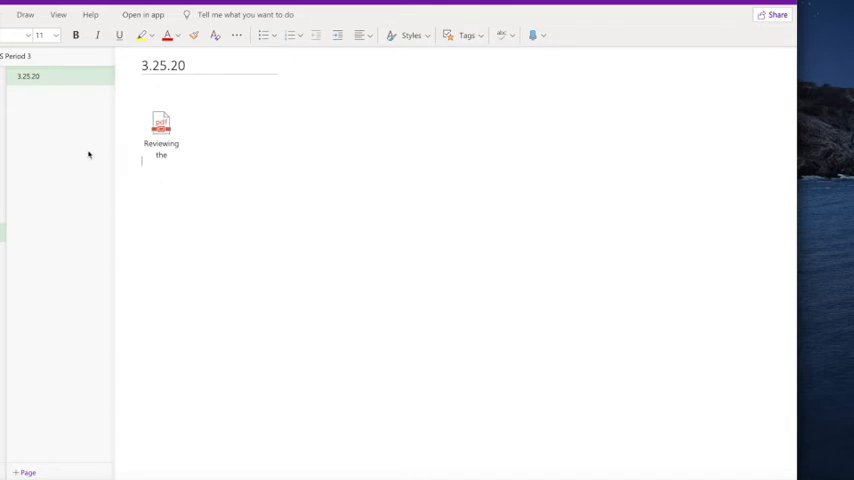
mouse_move(83, 151)
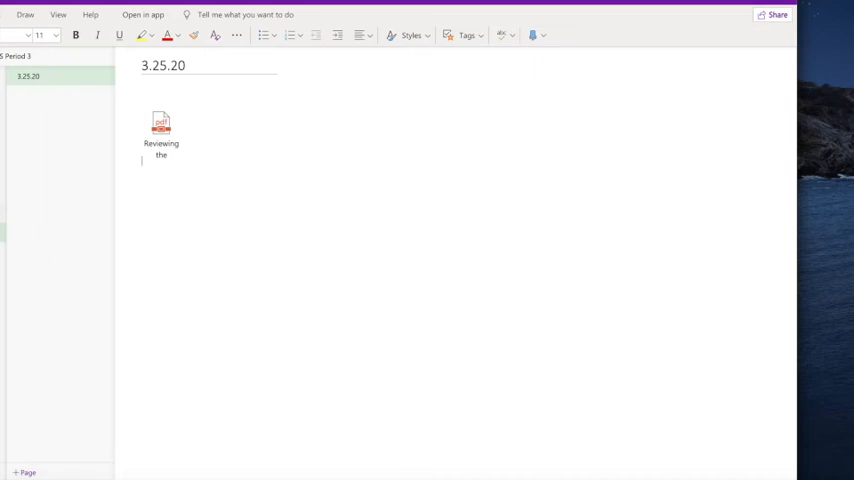
Step: Create a second blank page and title it 3.26.20
left_click(25, 472)
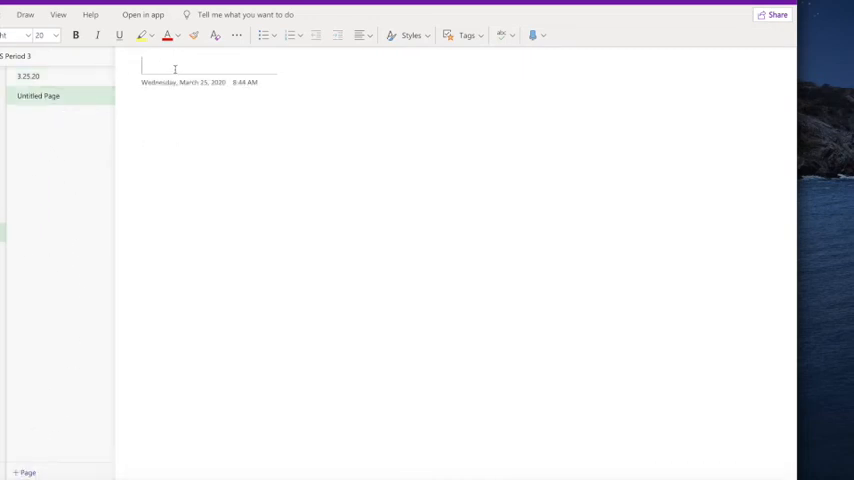
type("3.26.")
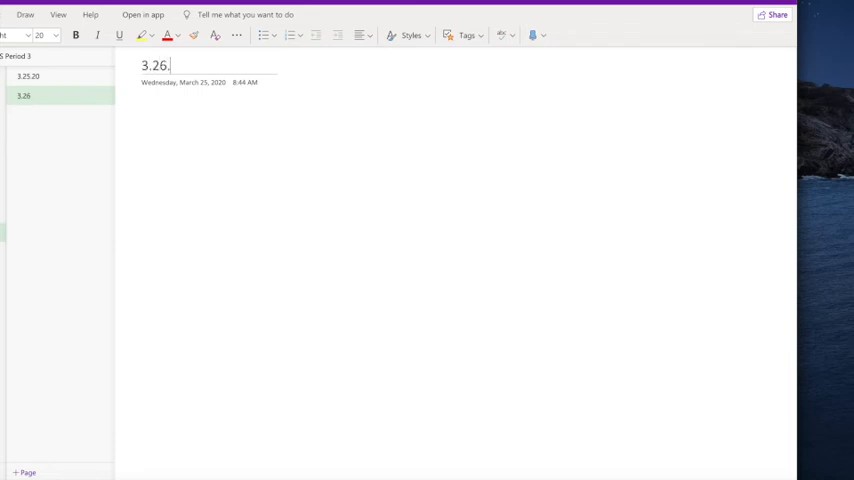
type("20")
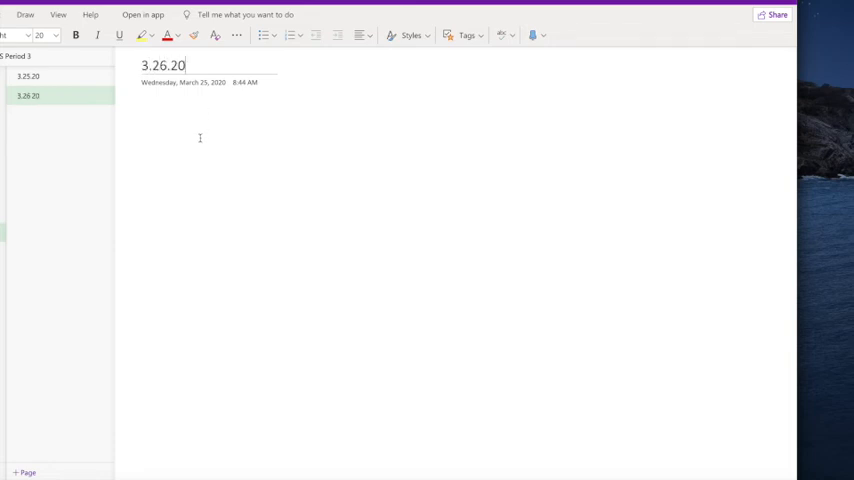